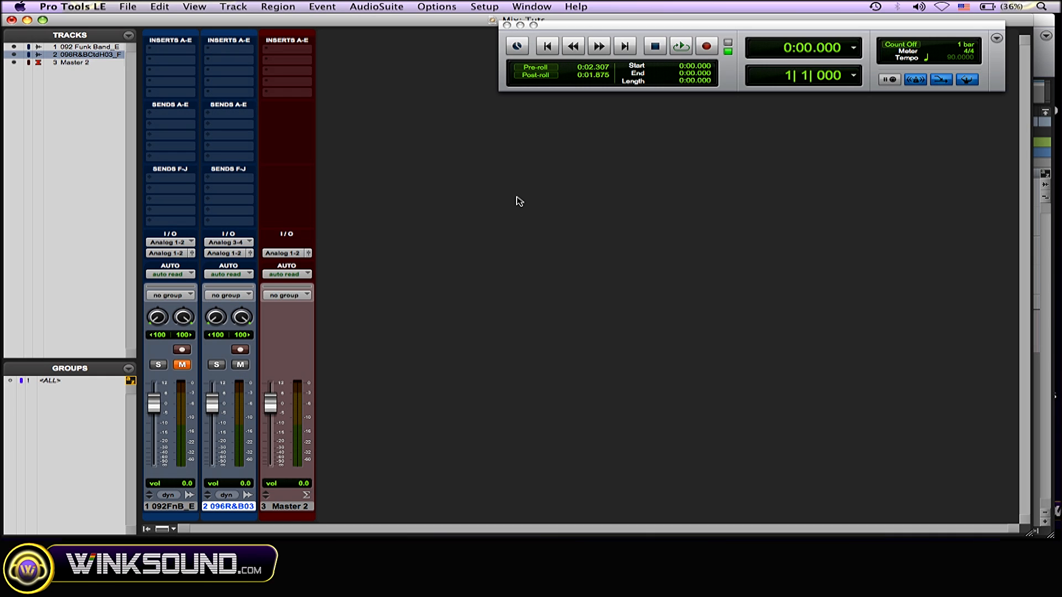
mouse_move(357, 44)
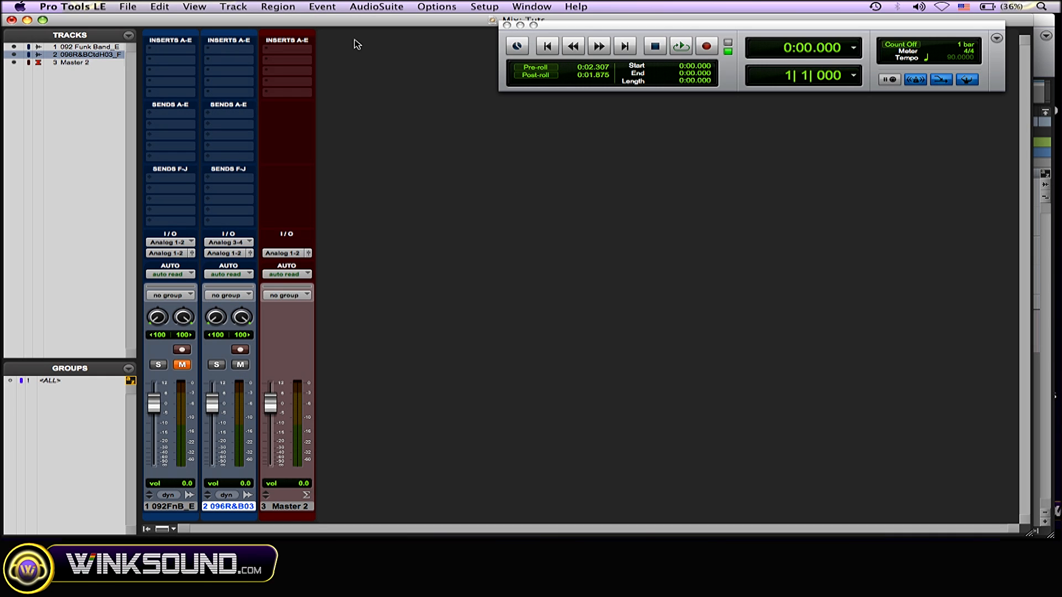
mouse_move(255, 70)
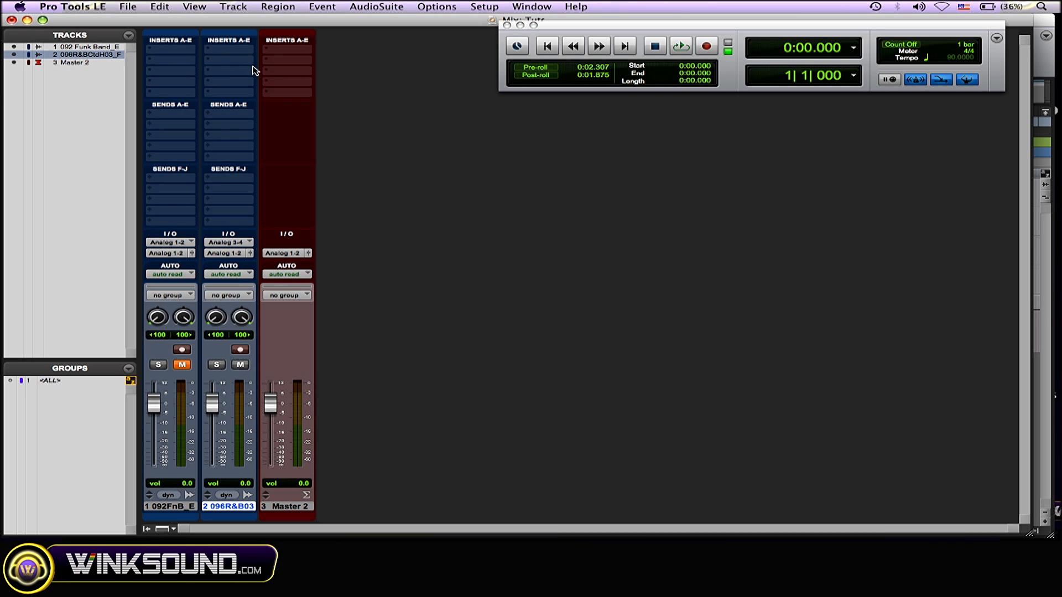
Insert the mono Trim plugin as a multi-mono insert in slot A of track 2.
left_click(228, 51)
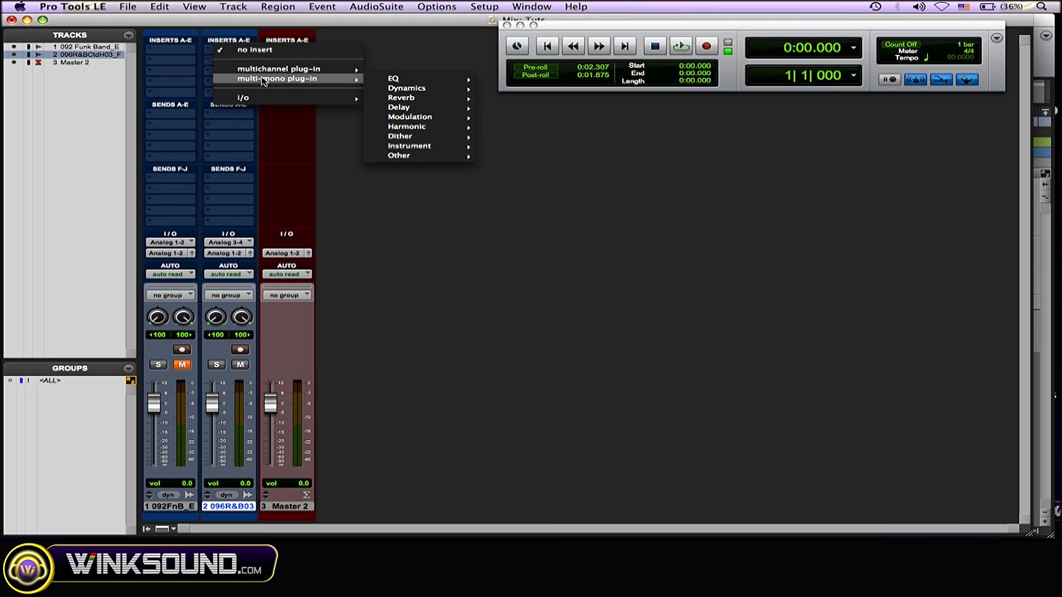
mouse_move(329, 79)
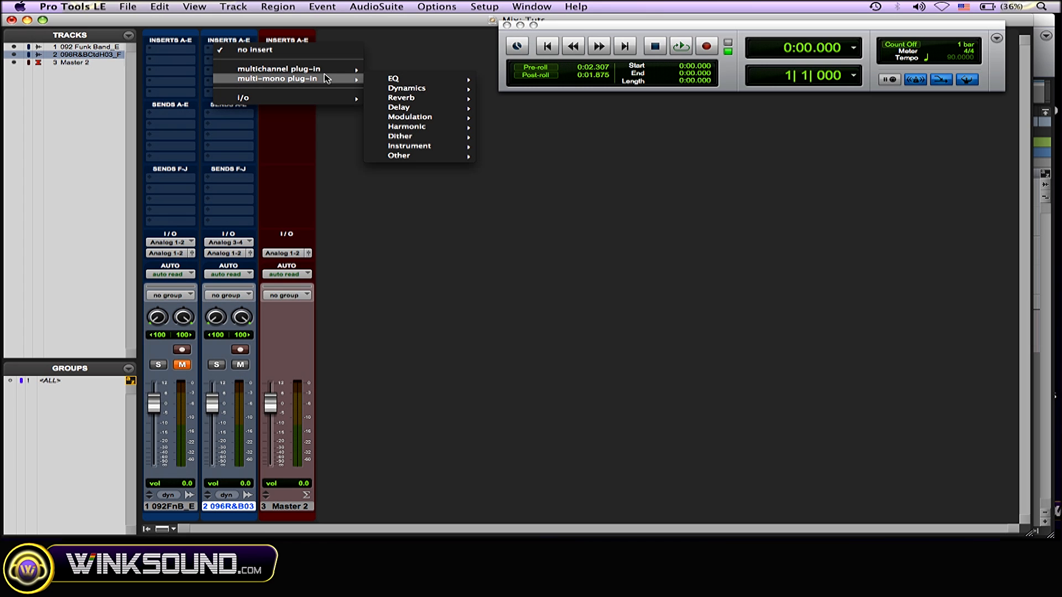
mouse_move(400, 155)
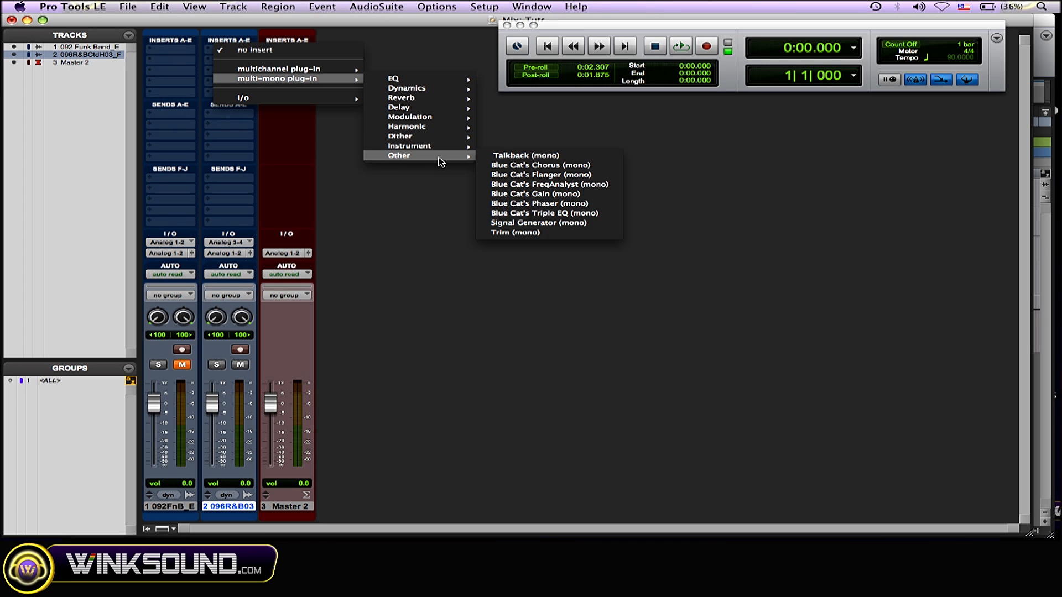
left_click(517, 232)
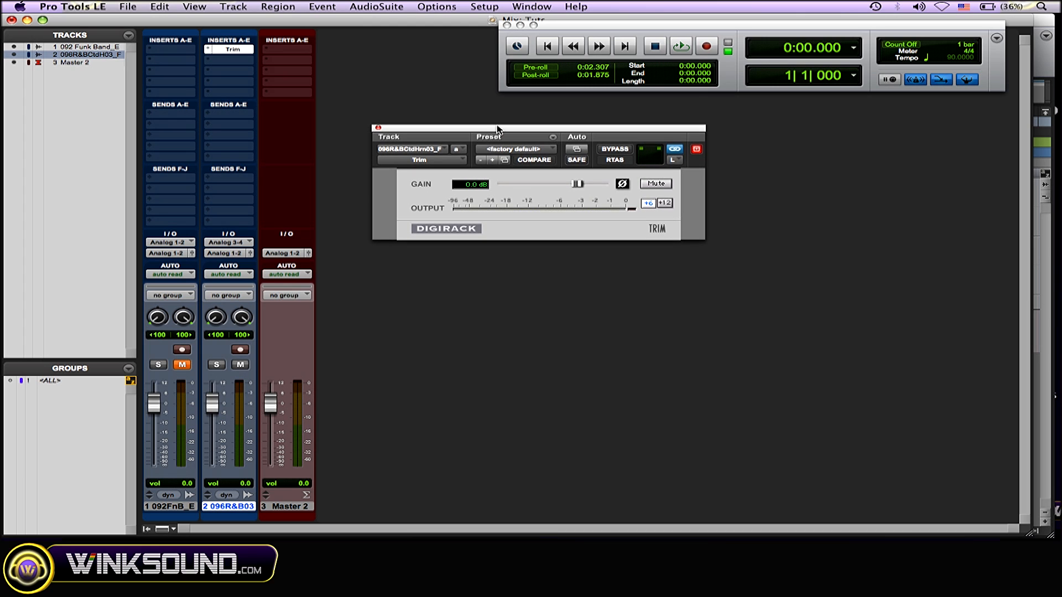
mouse_move(524, 127)
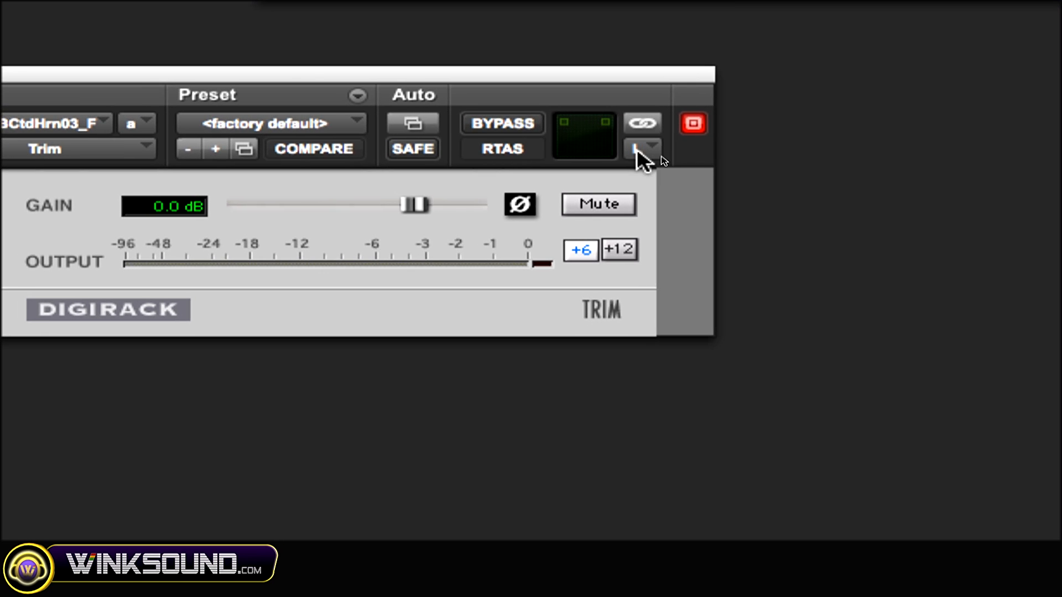
Switch the unlinked Trim plugin's channel selector from L to R.
left_click(641, 147)
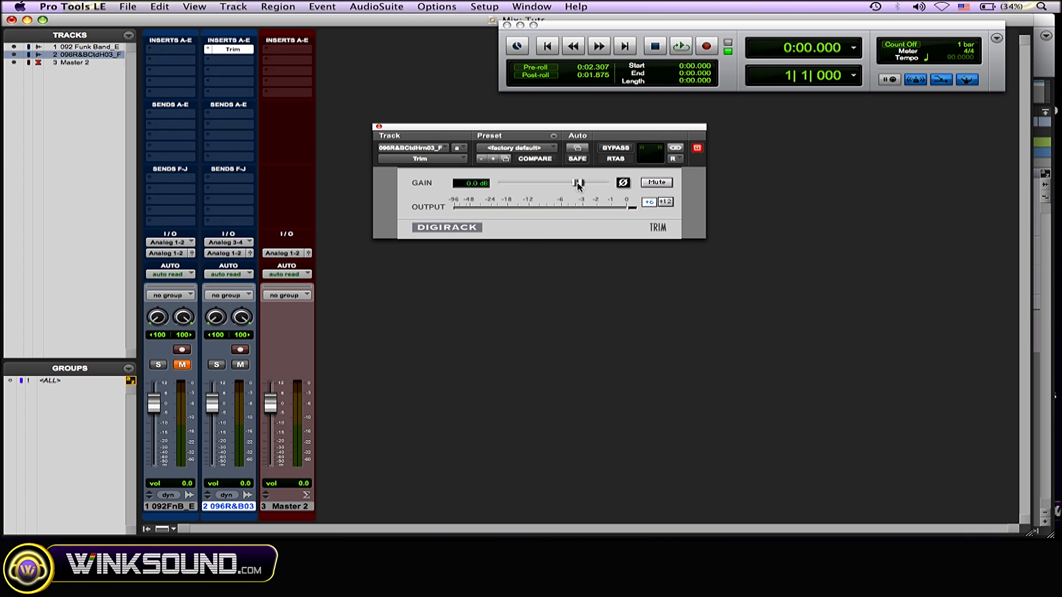
Drag the right channel's Trim GAIN down and settle it near -5.8 dB during playback.
left_click_drag(578, 182, 561, 182)
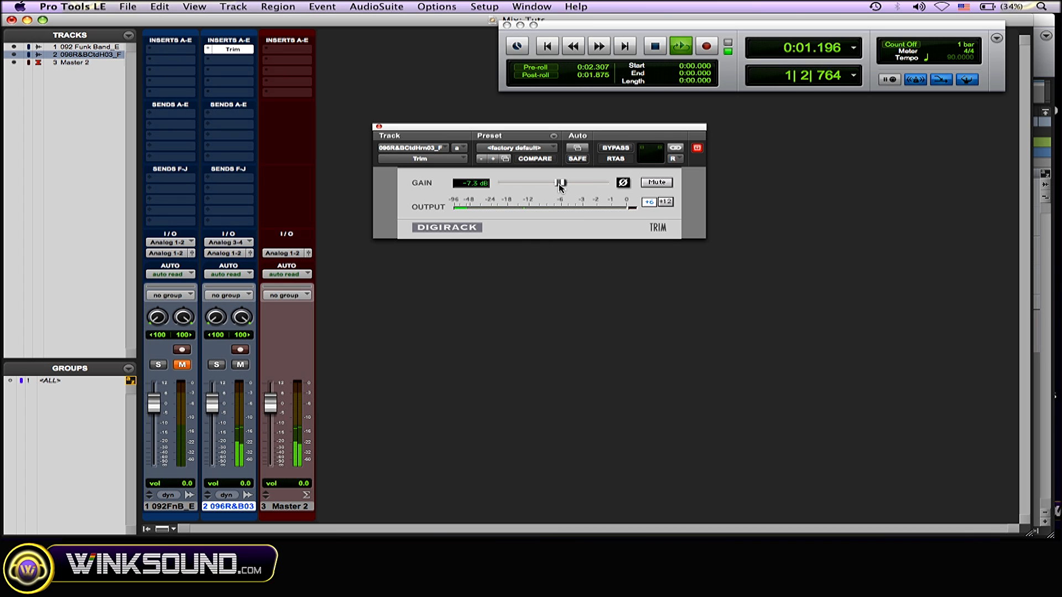
left_click_drag(558, 182, 552, 183)
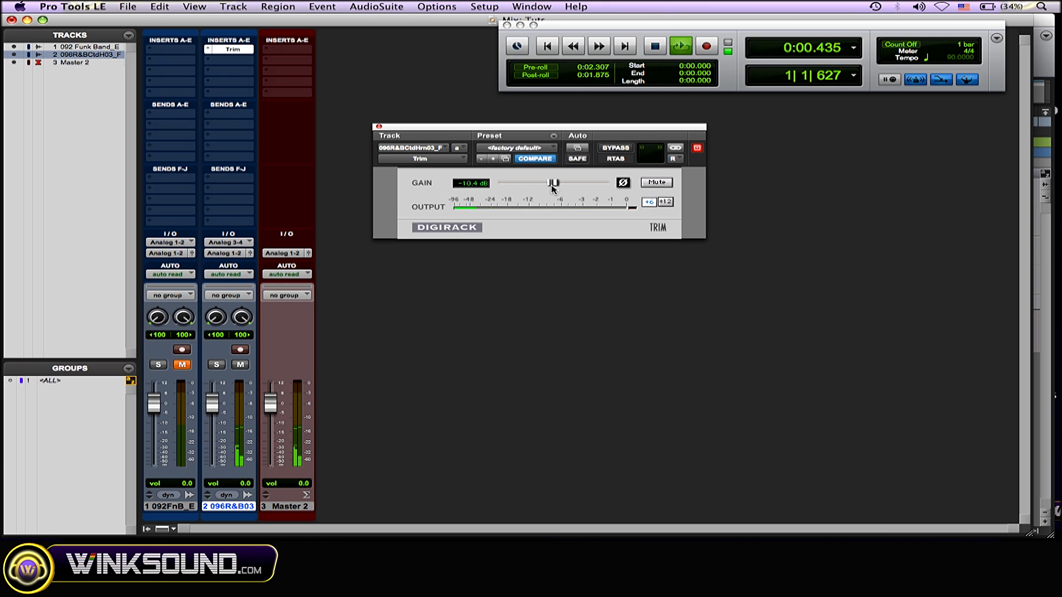
left_click_drag(554, 182, 563, 182)
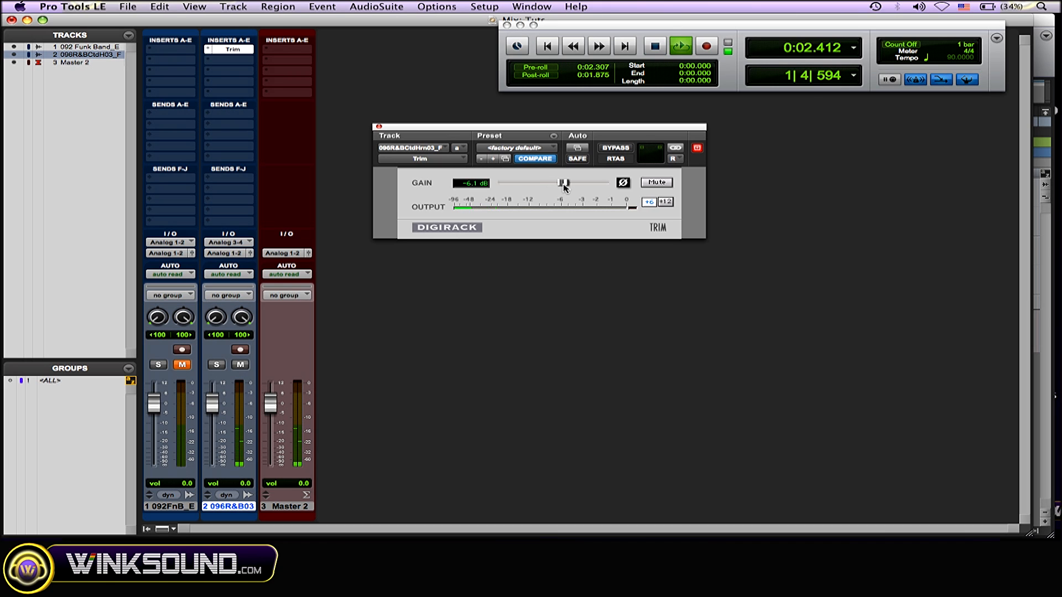
left_click_drag(559, 182, 563, 182)
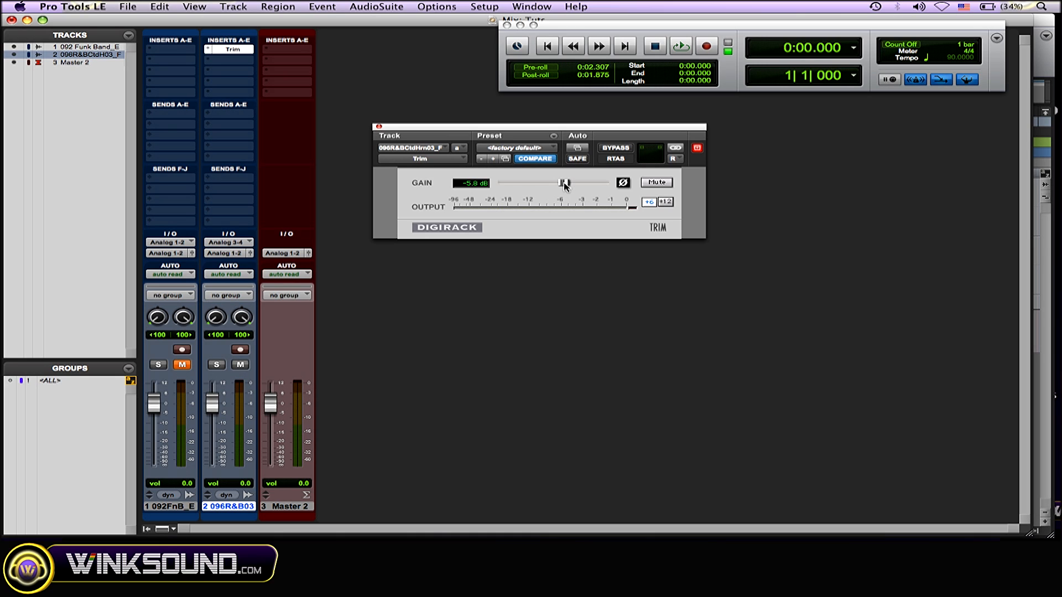
Sweep the right channel's Trim GAIN from -inf up to +6.0 dB while playing, then go to insert B.
left_click_drag(562, 183, 501, 182)
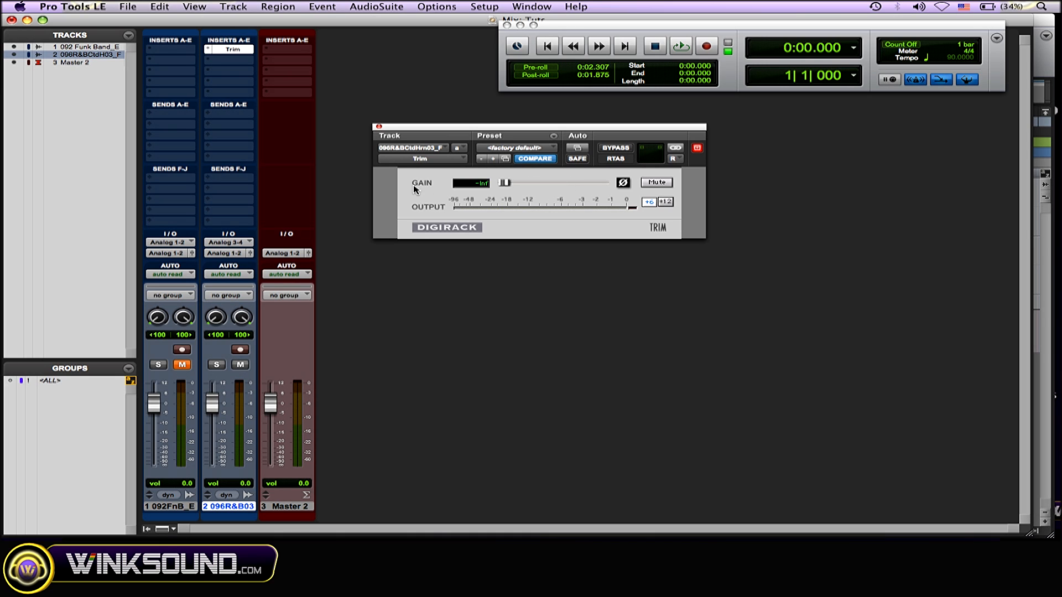
left_click(680, 45)
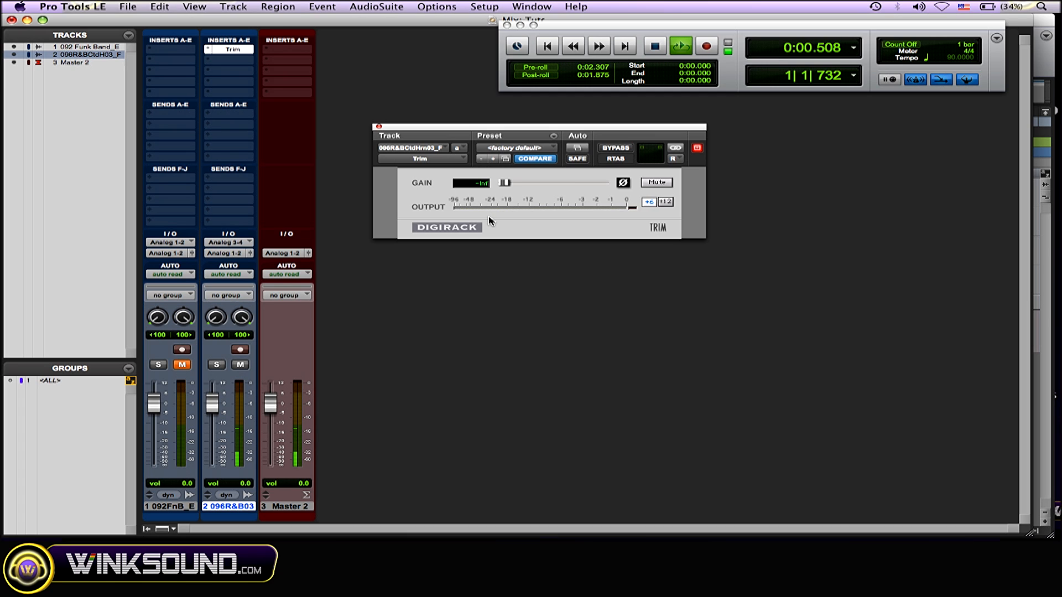
left_click_drag(505, 182, 514, 182)
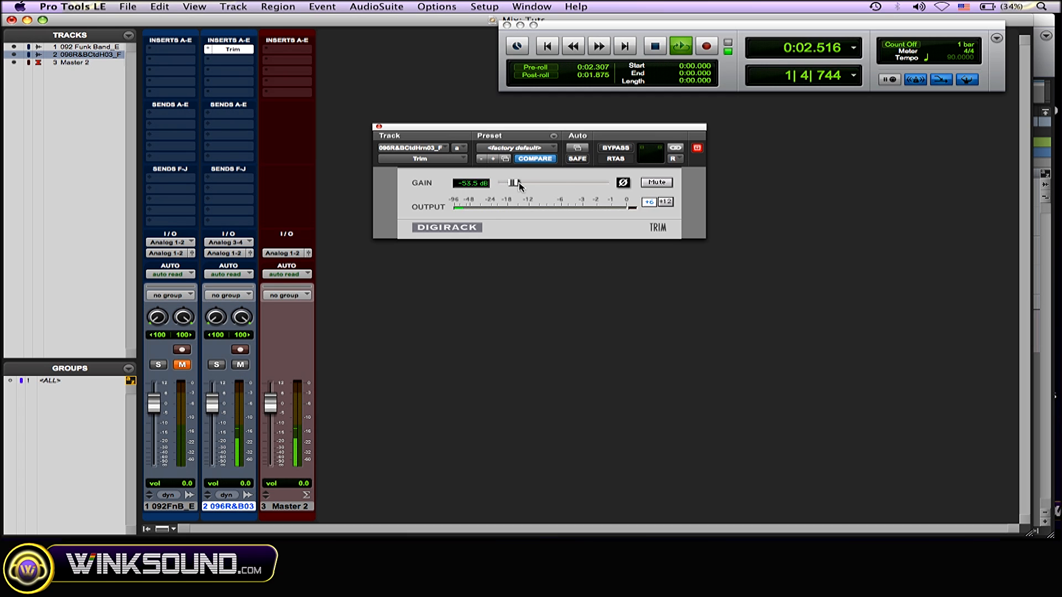
left_click_drag(512, 182, 595, 182)
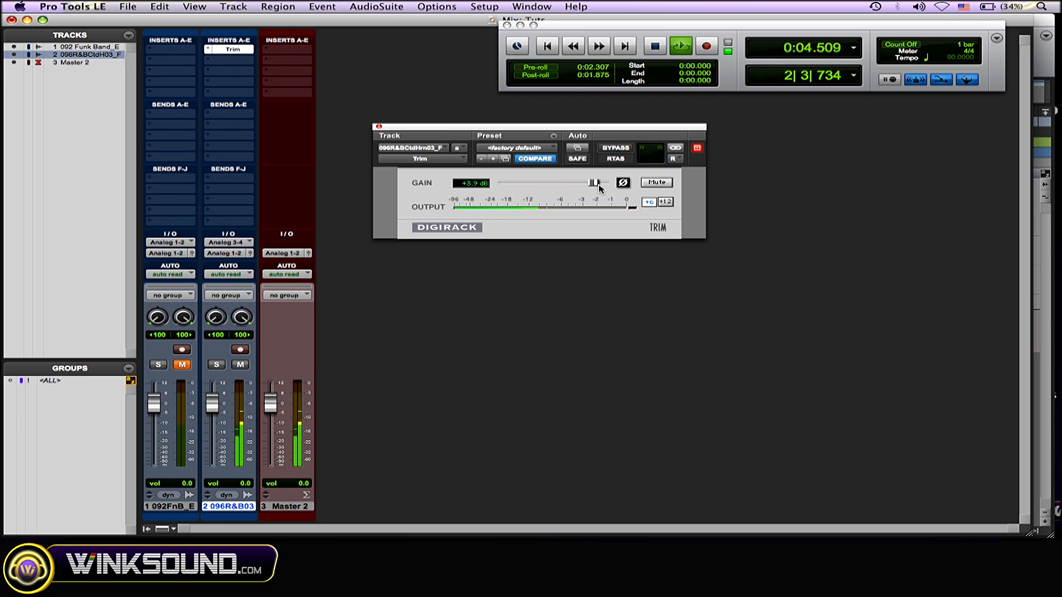
left_click_drag(596, 183, 601, 183)
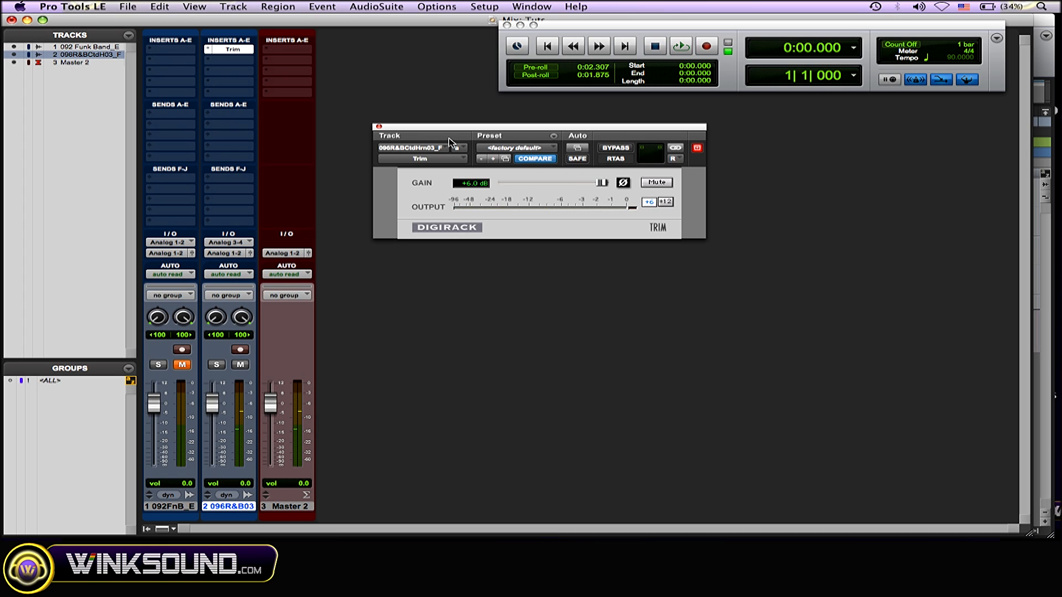
left_click(229, 48)
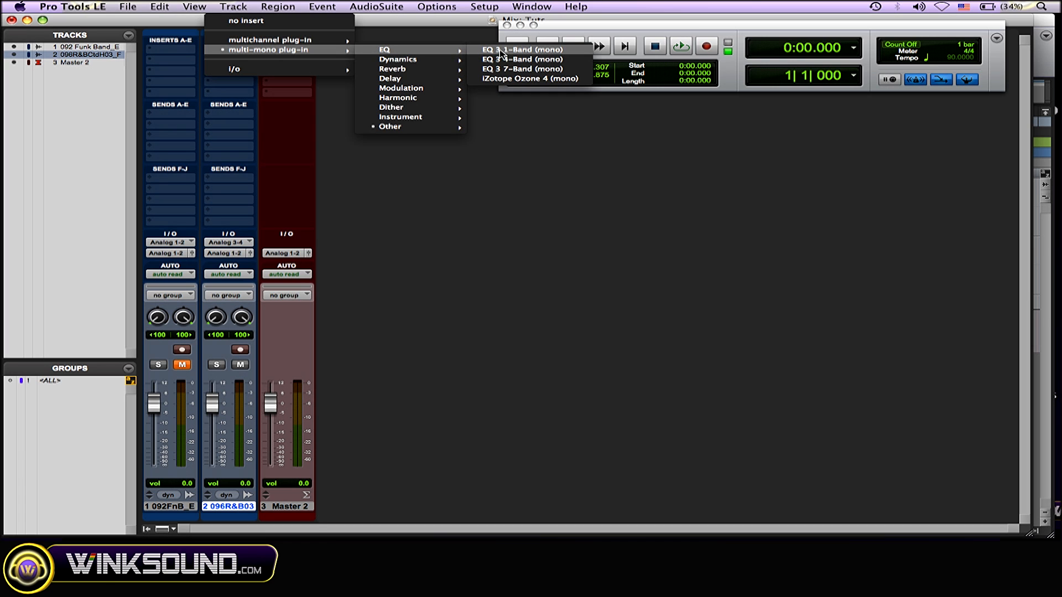
Choose EQ 3 1-Band (mono) as the multi-mono insert B on track 2.
left_click(522, 48)
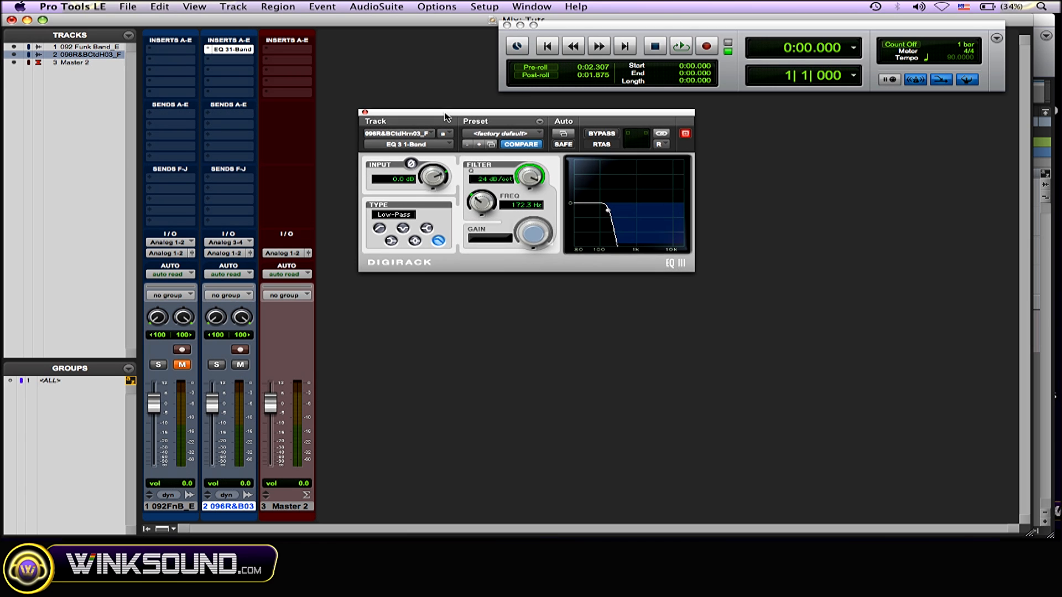
Play the track and lower the EQ 3 FREQ knob from 172.3 Hz to 20.0 Hz.
left_click(680, 46)
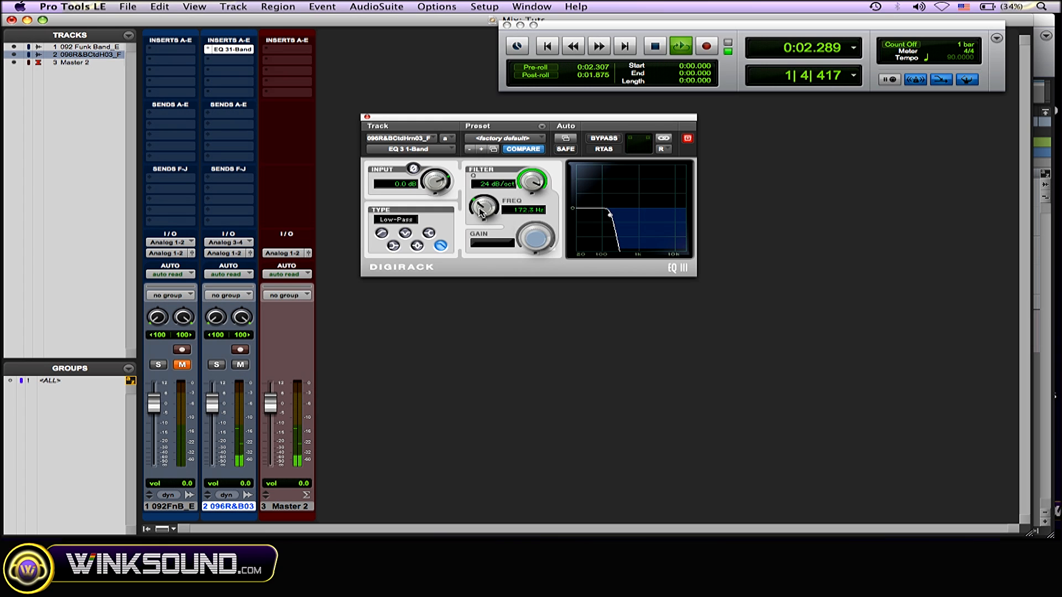
left_click_drag(484, 207, 479, 223)
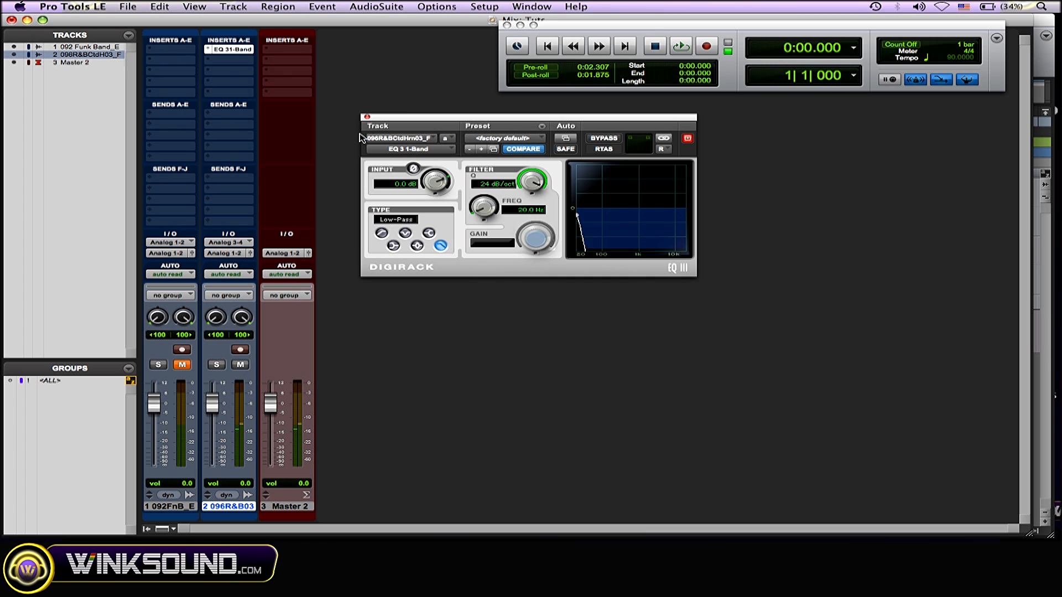
left_click(366, 116)
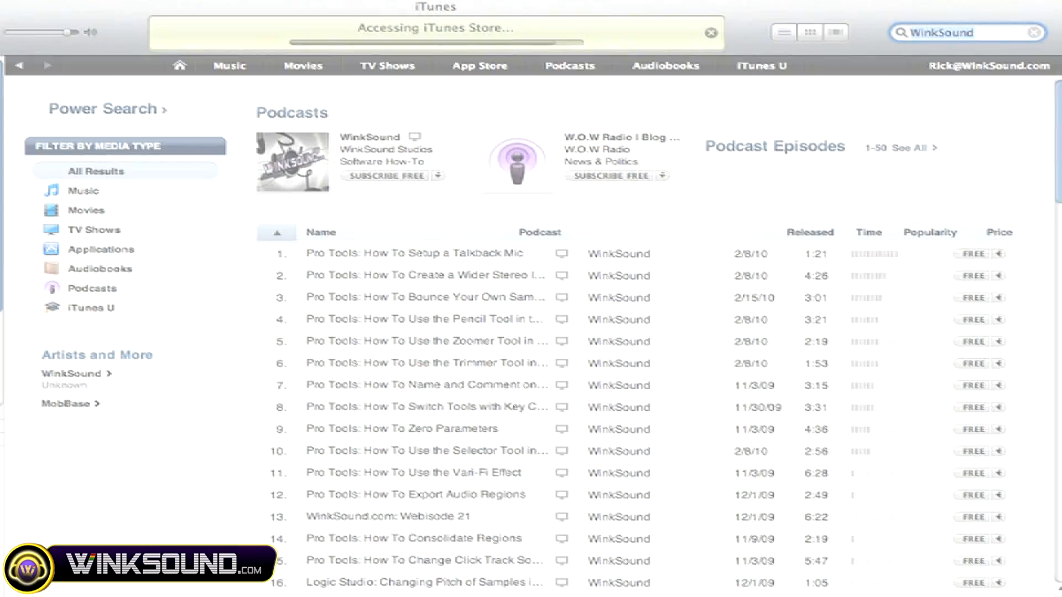
Search the iTunes Store for 'WinkSou' (WinkSound).
scroll("down", 3)
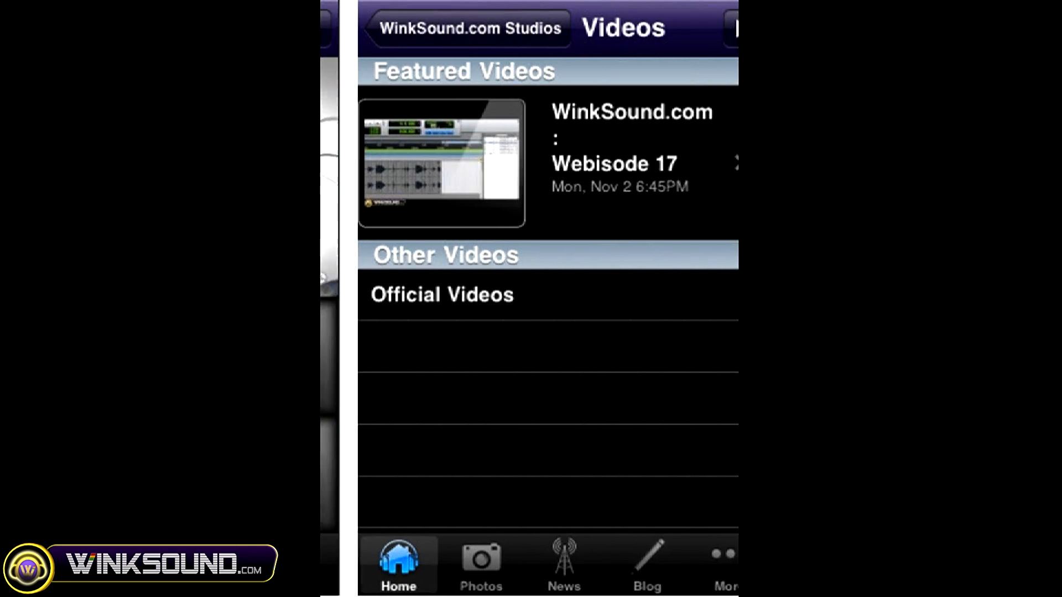
type("WinkSou")
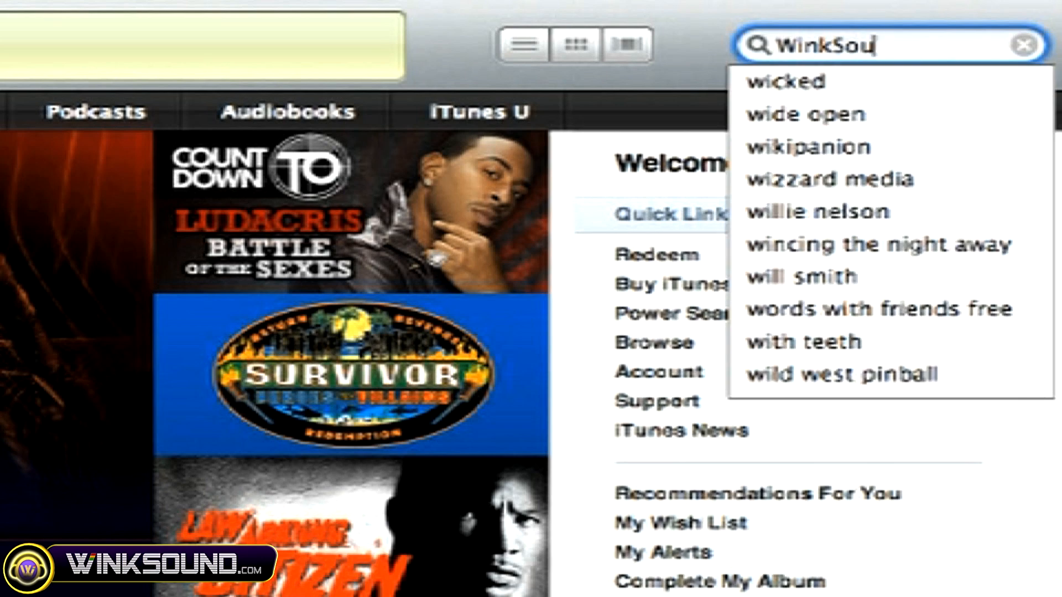